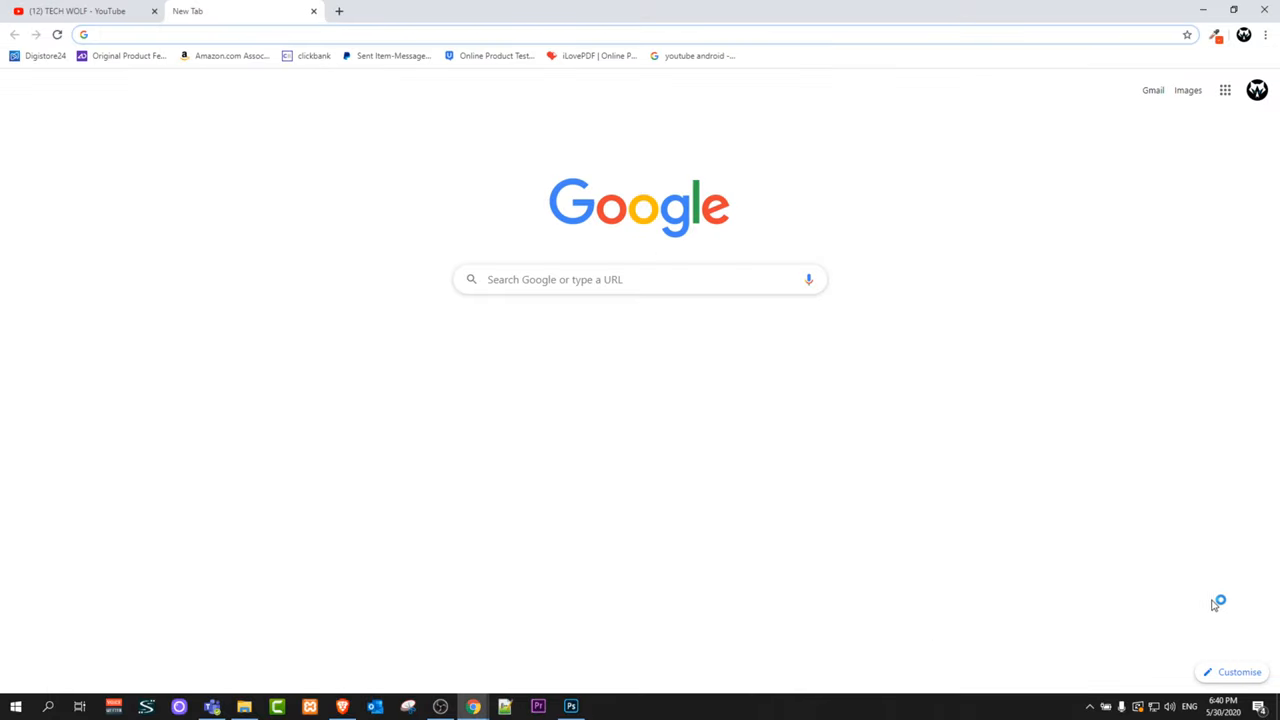
mouse_move(1165, 506)
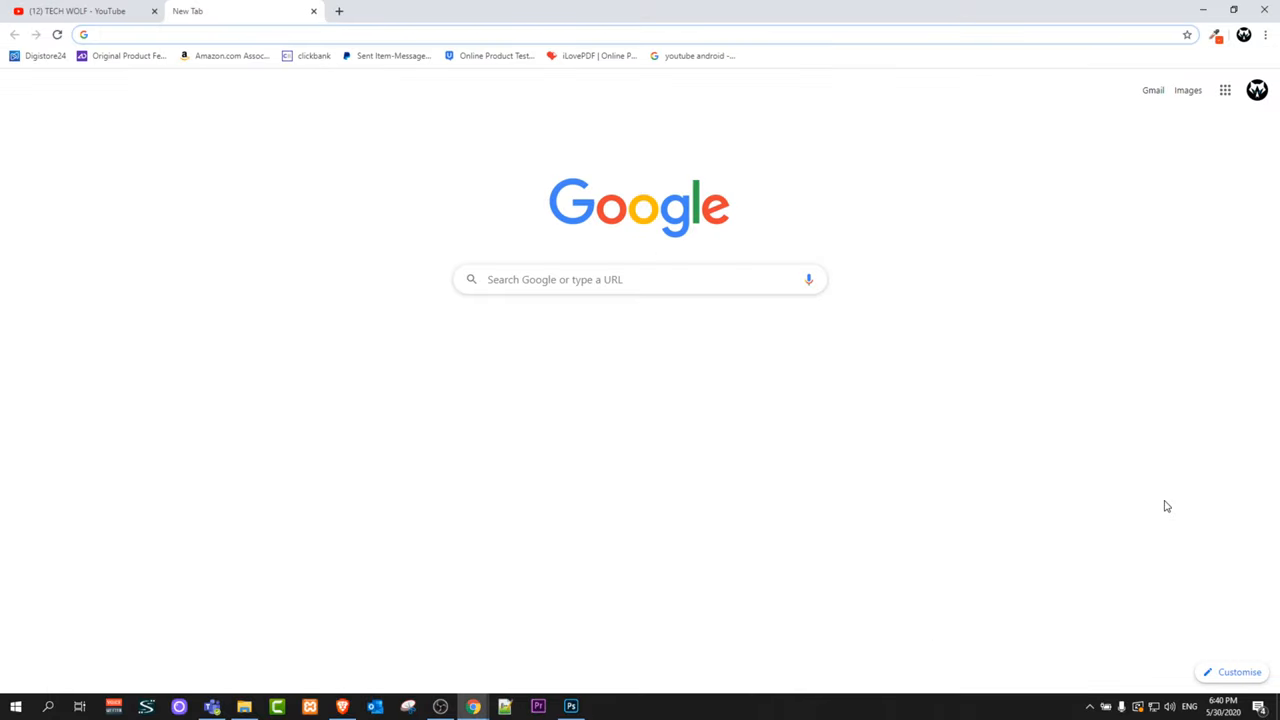
mouse_move(1134, 644)
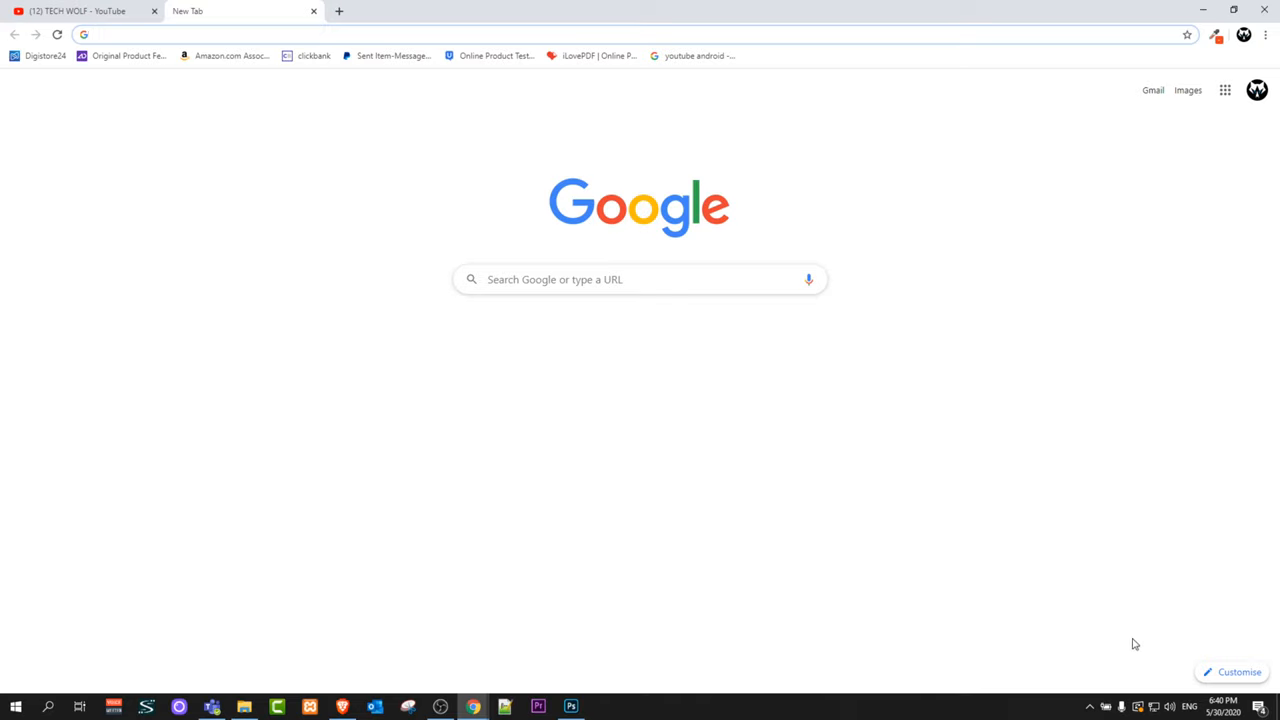
mouse_move(1203, 201)
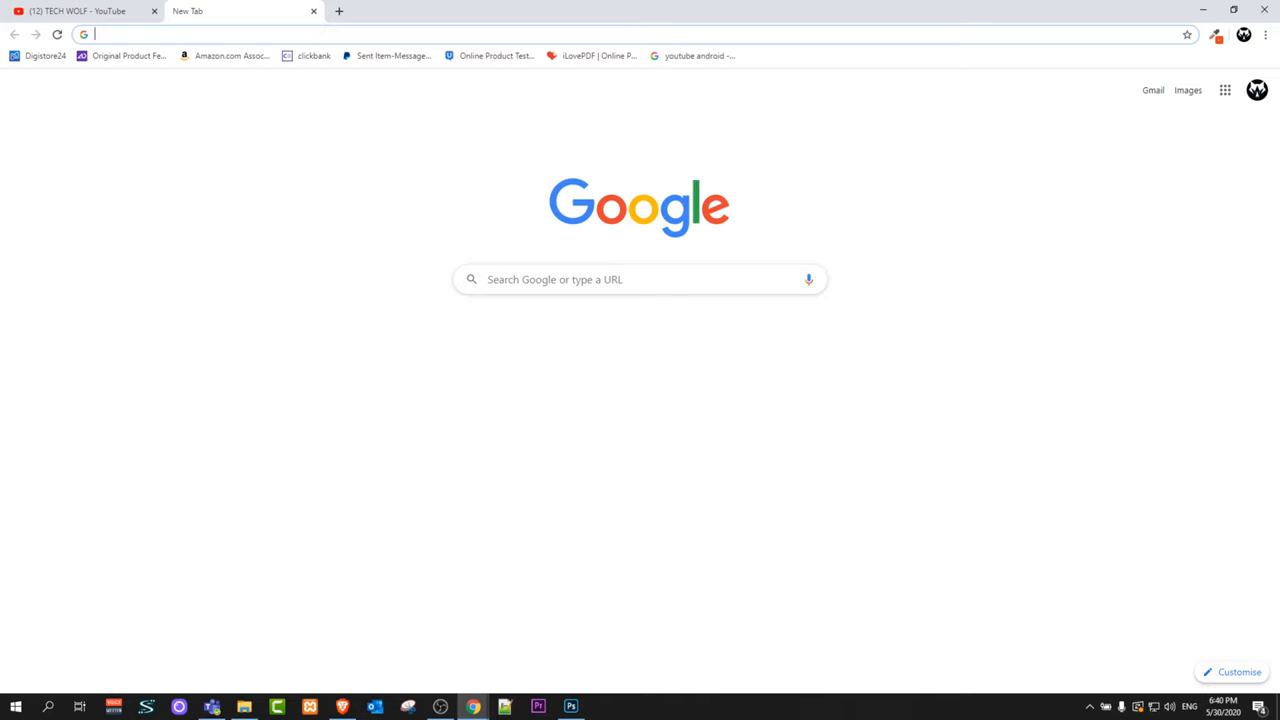
Open Chrome's three-dot main menu from the new tab page.
left_click(1267, 36)
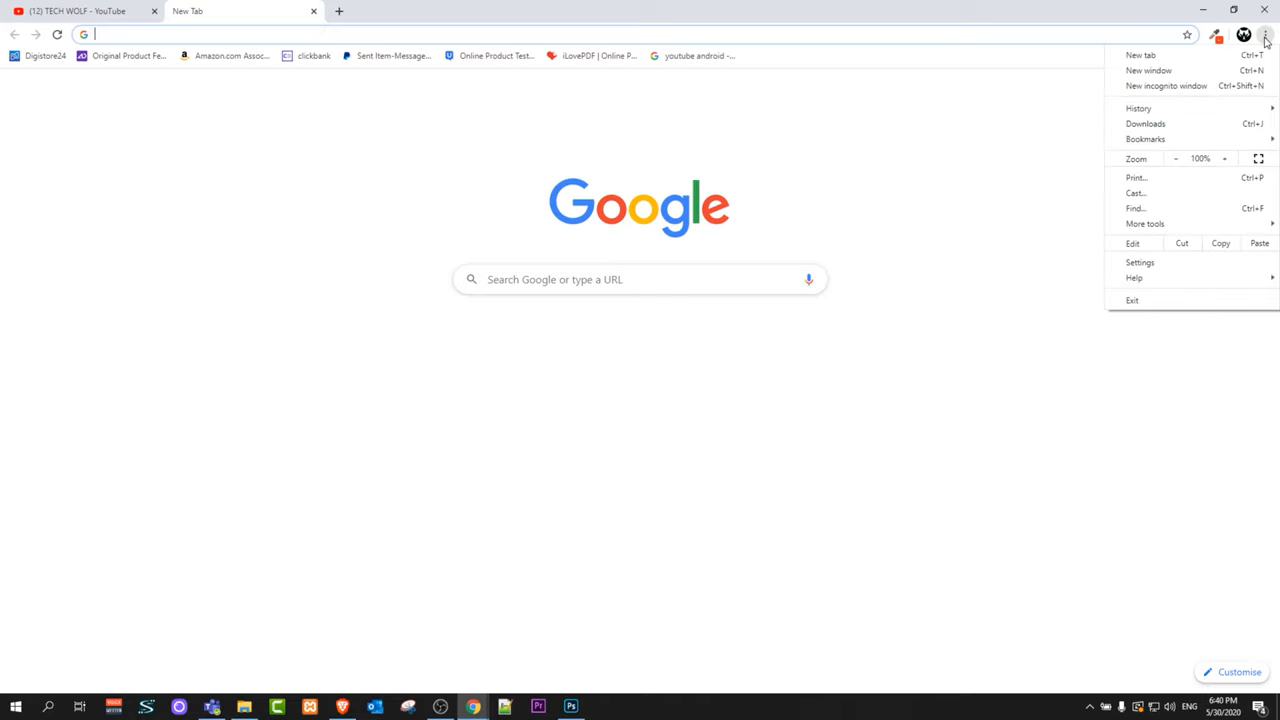
mouse_move(1142, 262)
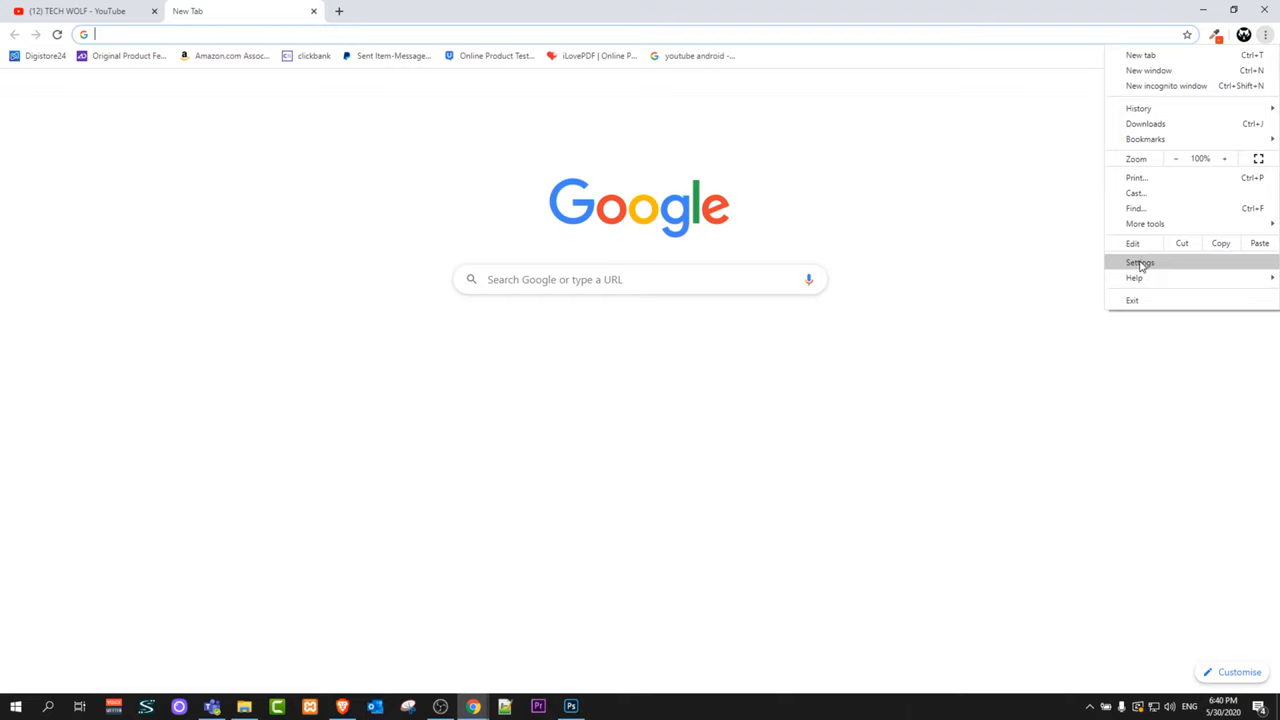
mouse_move(1164, 165)
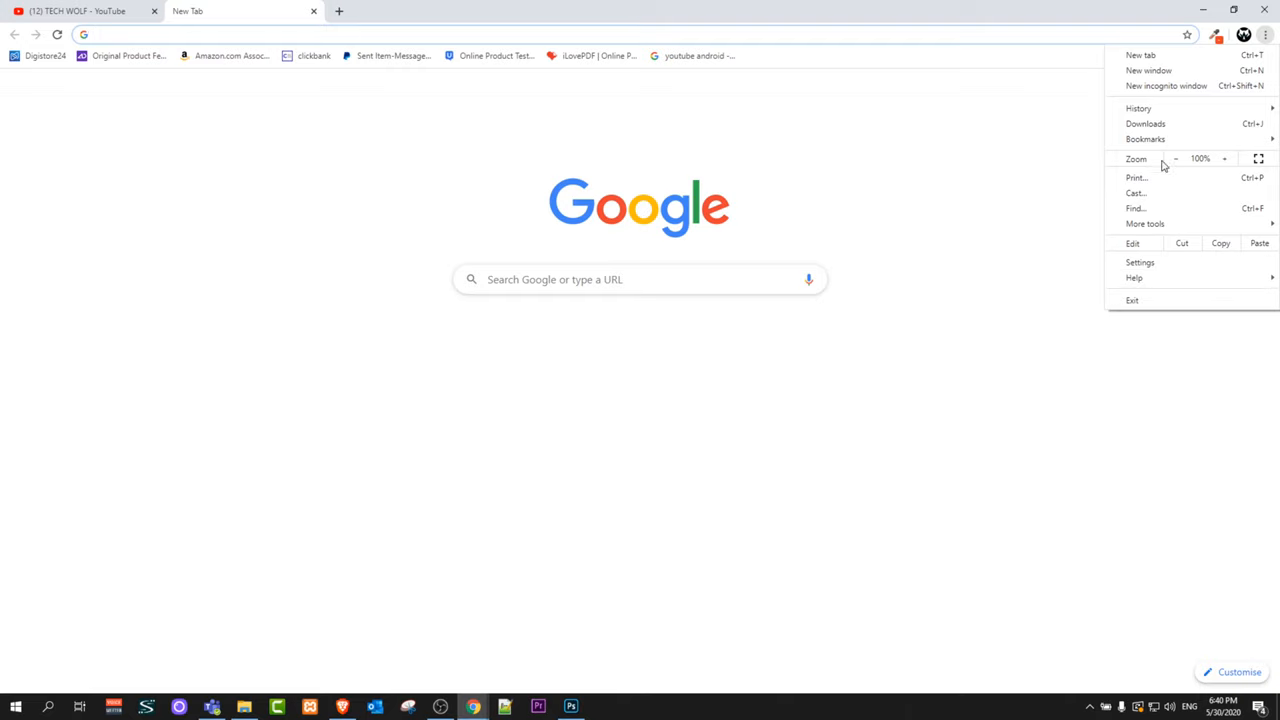
Open Settings and go to the Privacy and security section.
left_click(1139, 262)
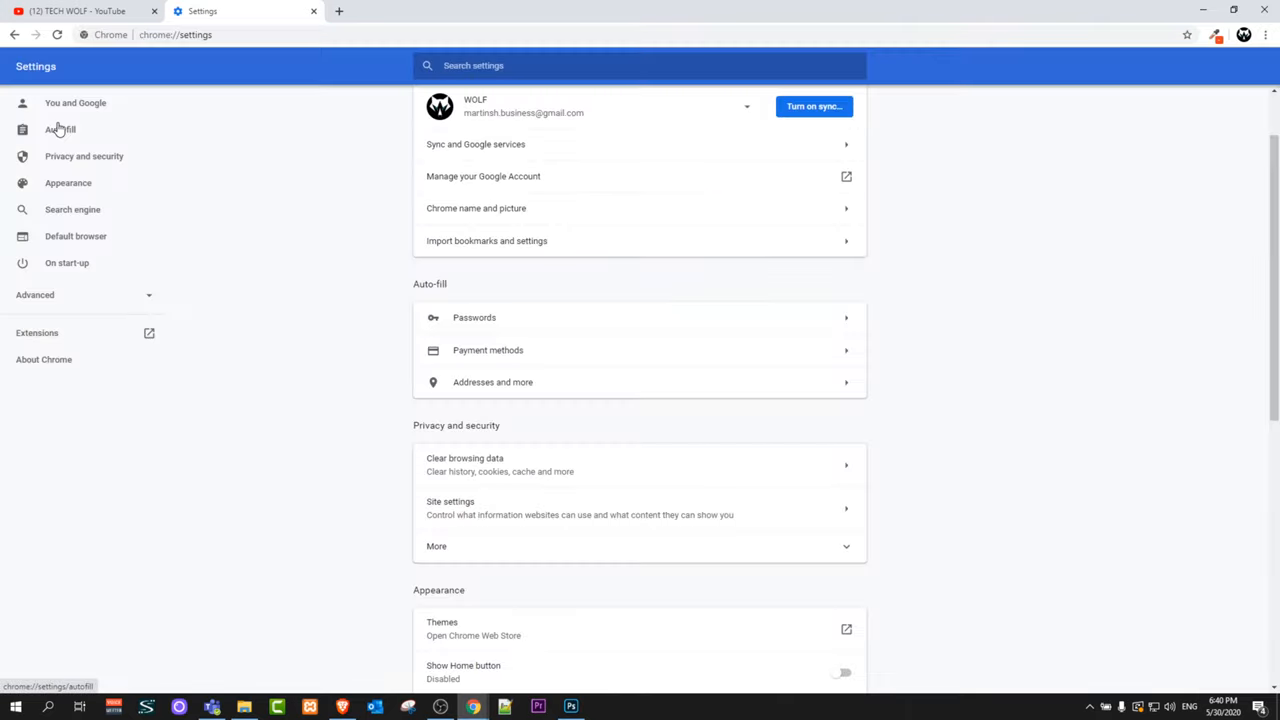
mouse_move(84, 156)
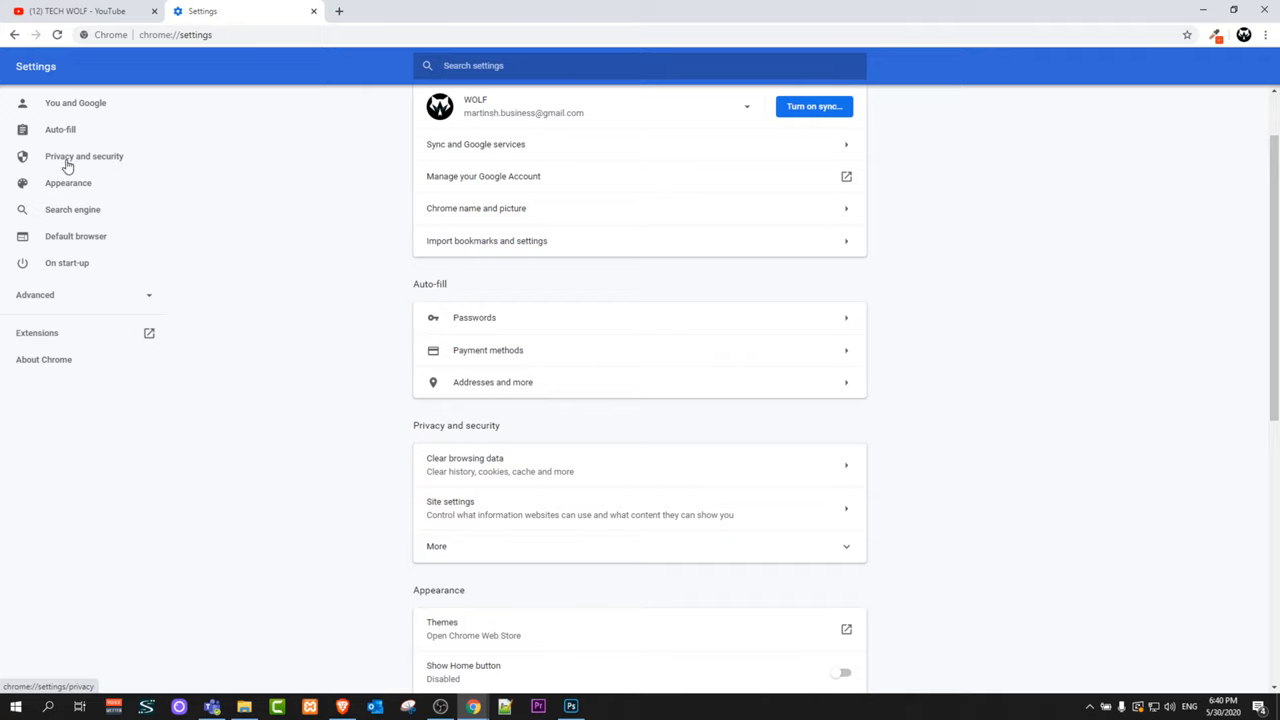
left_click(84, 156)
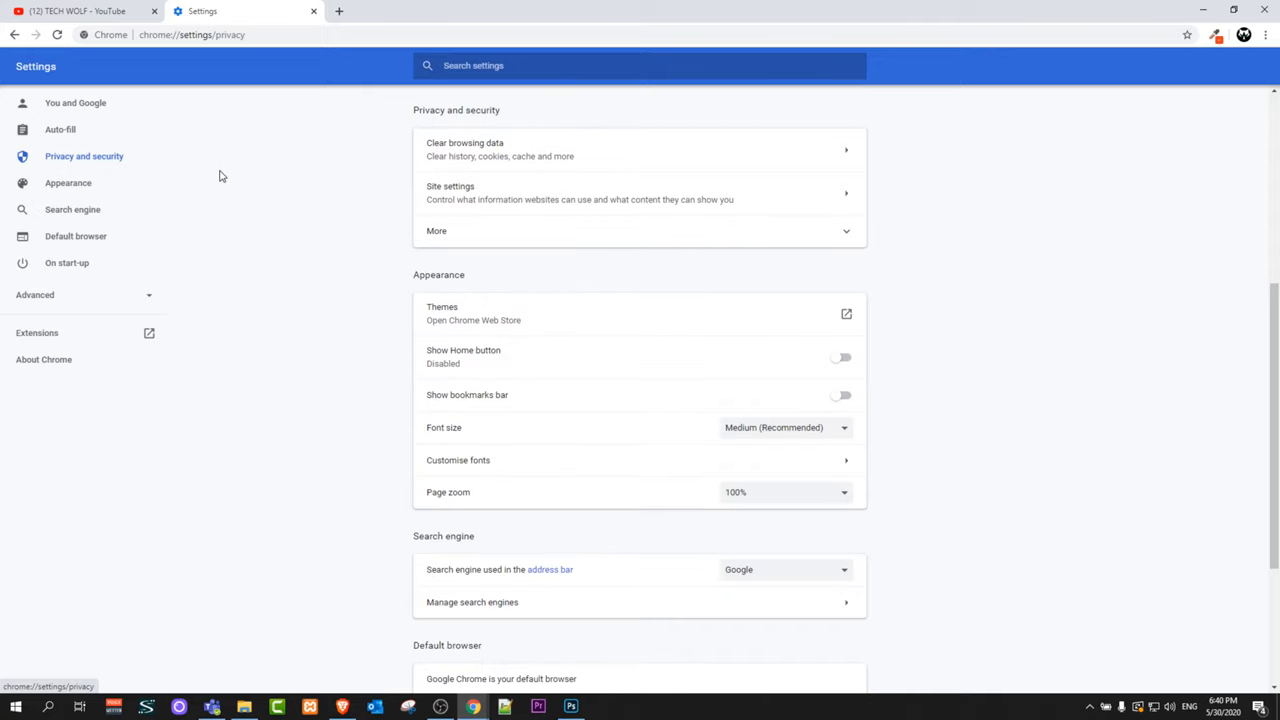
scroll("down", 3)
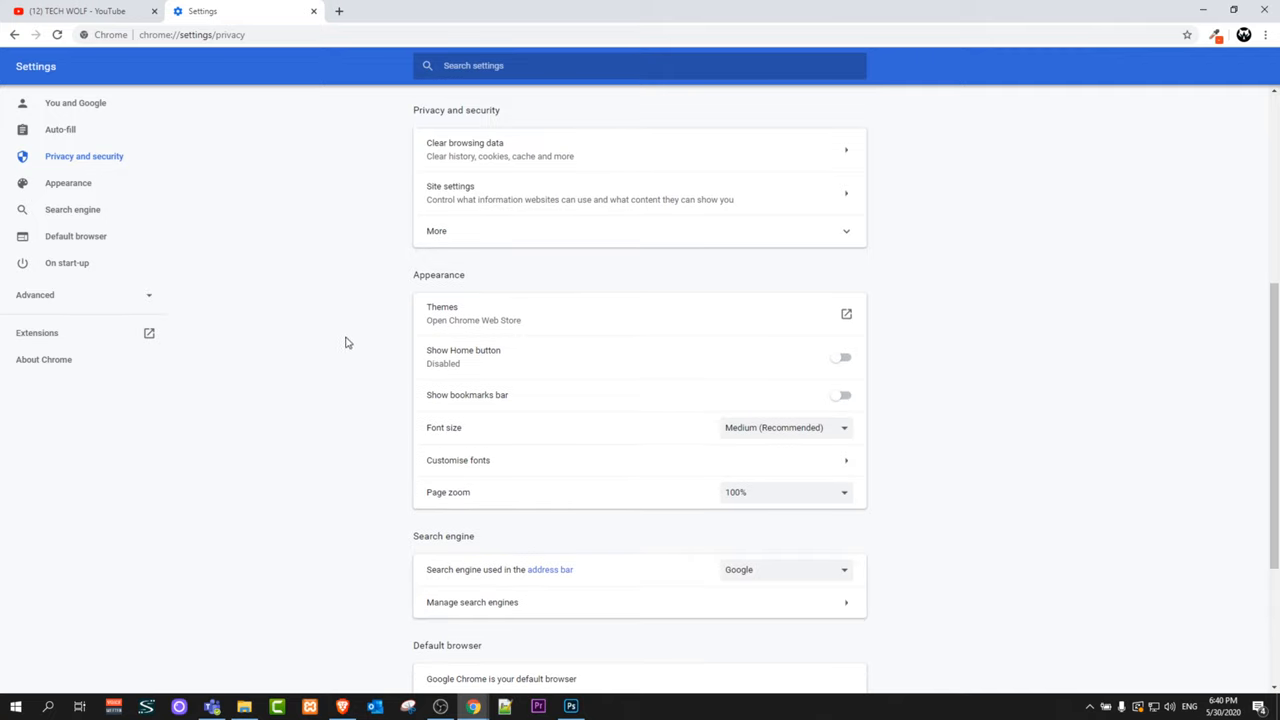
mouse_move(740, 198)
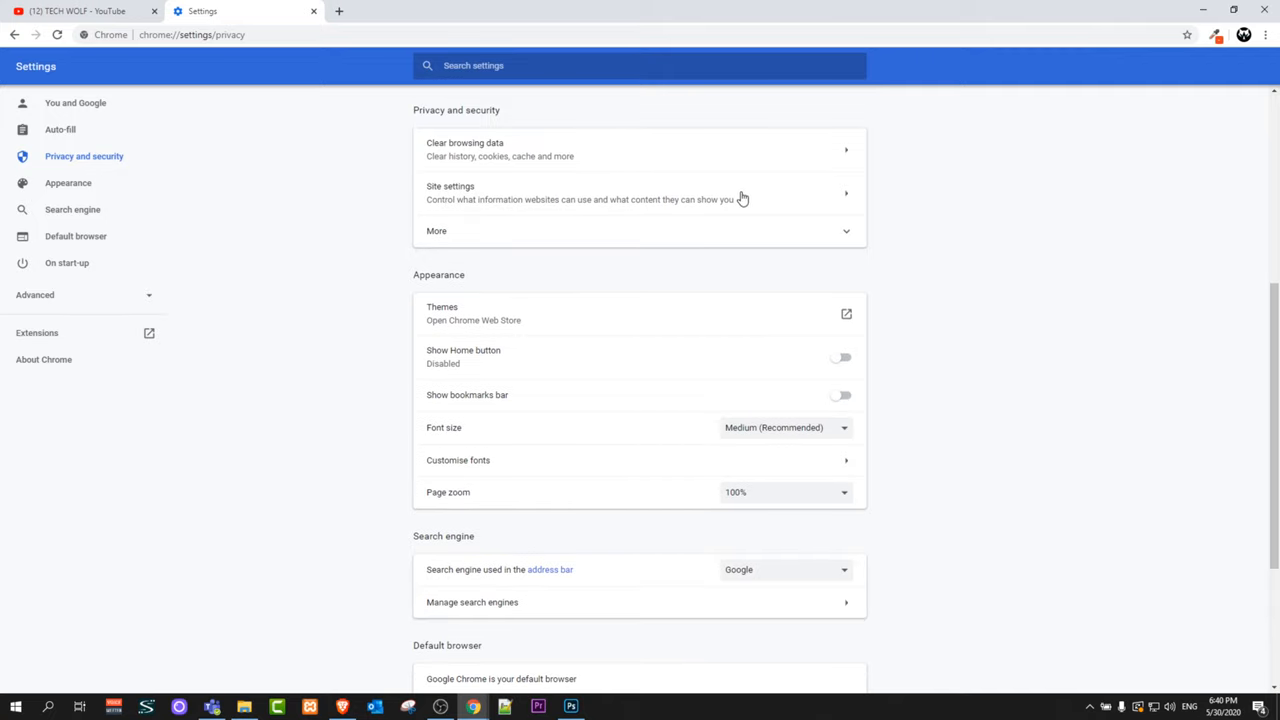
mouse_move(459, 214)
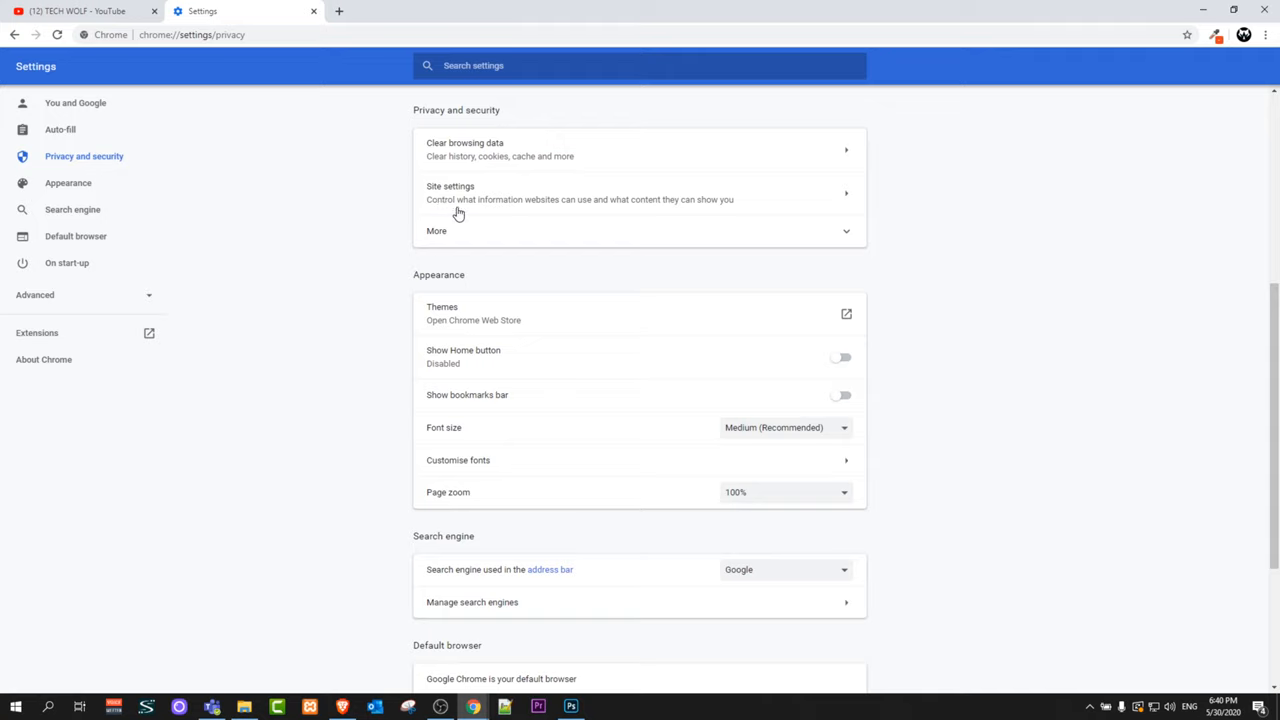
mouse_move(598, 211)
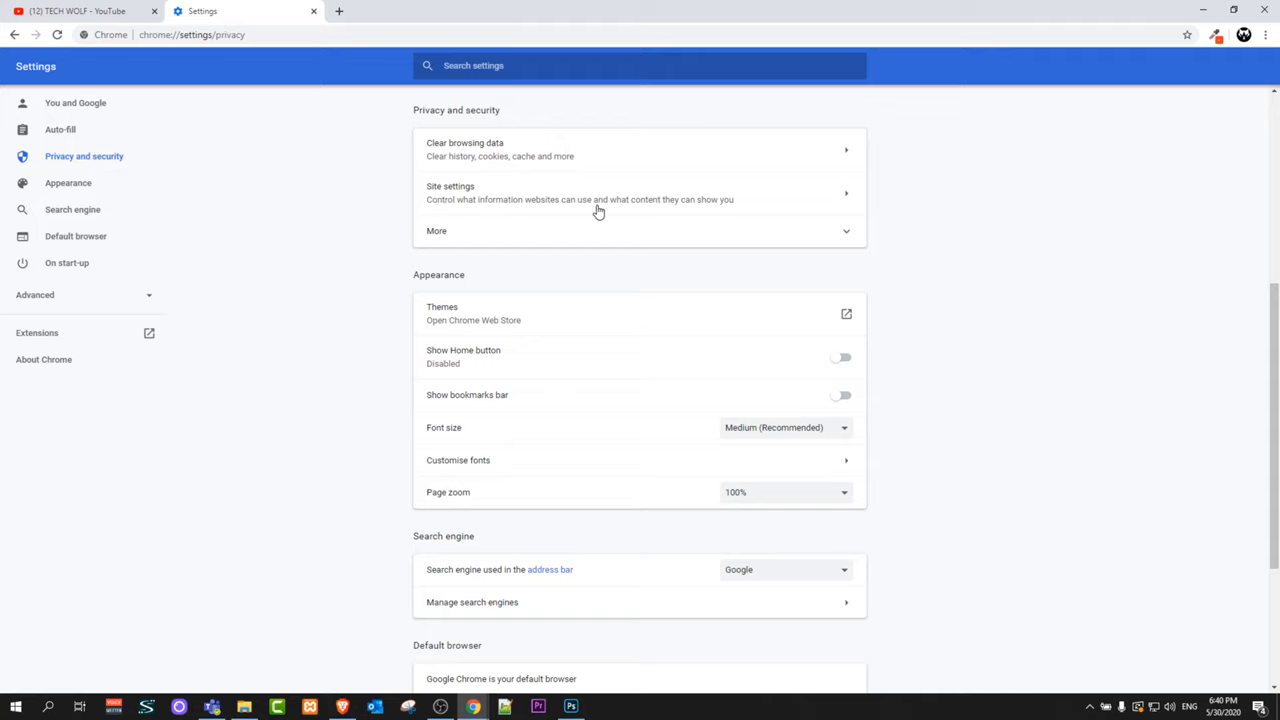
mouse_move(728, 212)
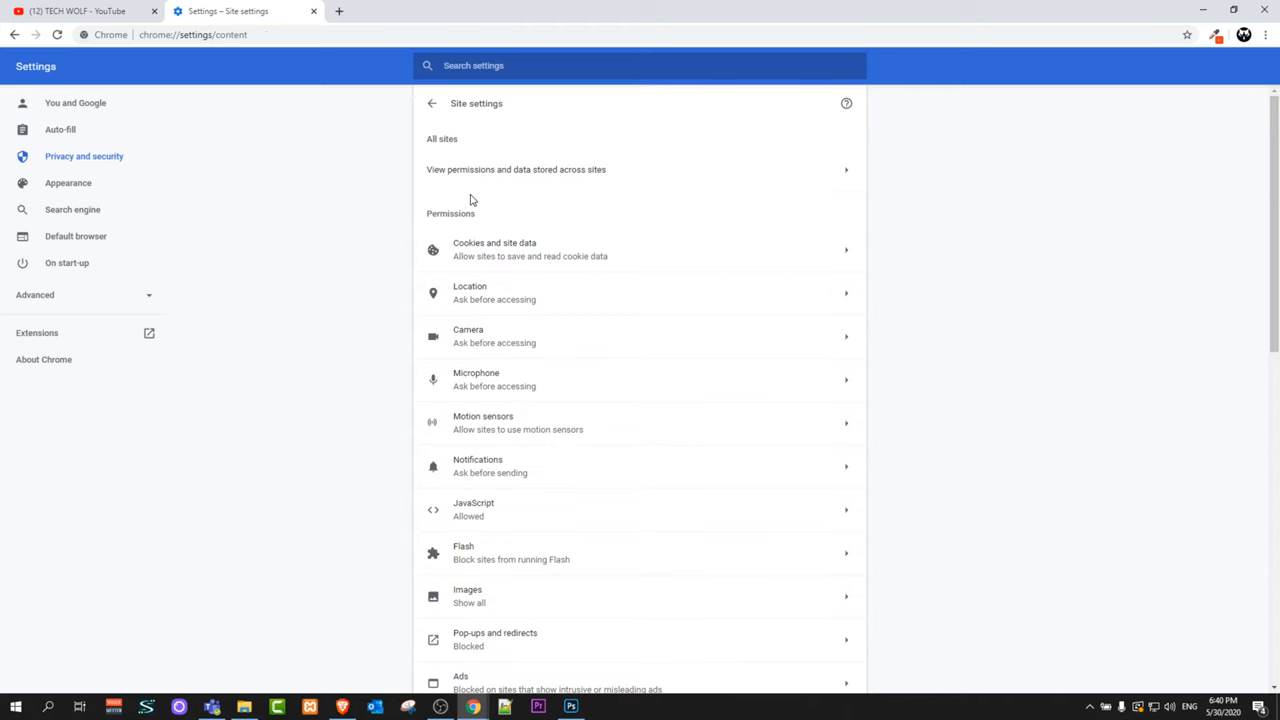
Scroll down the Site settings list toward the Notifications permission.
scroll("down", 3)
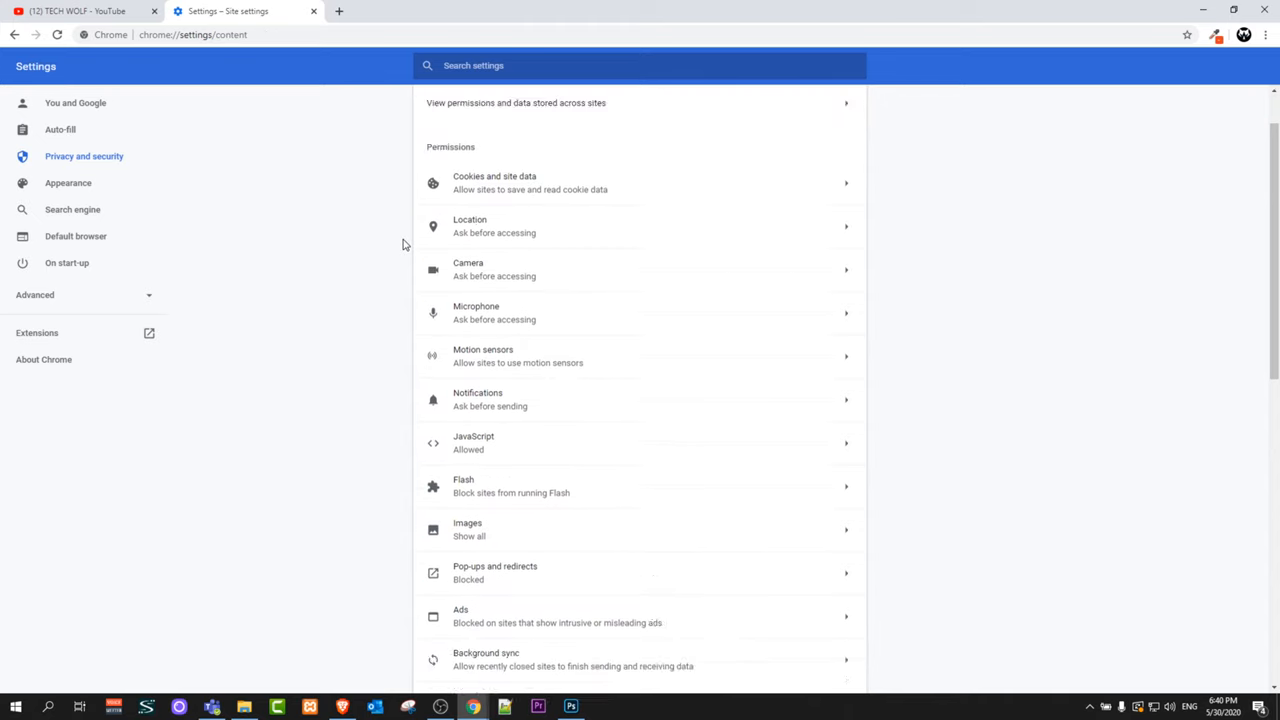
scroll("down", 3)
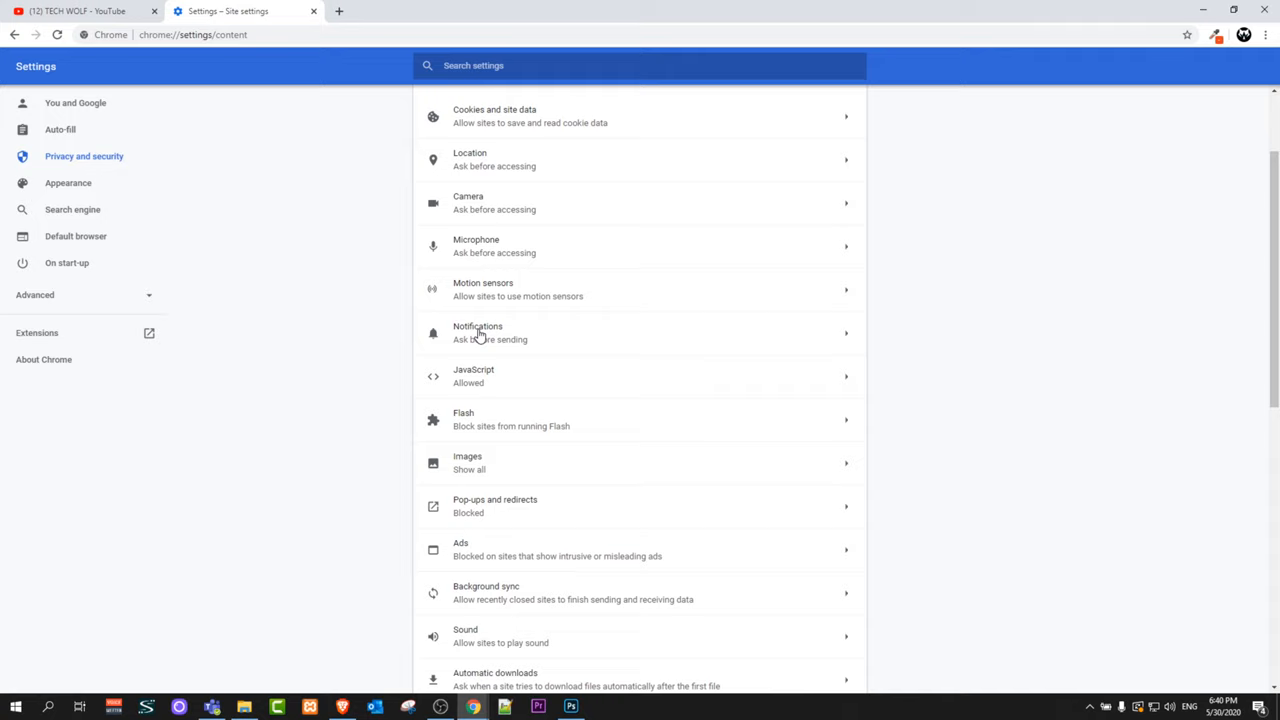
mouse_move(562, 337)
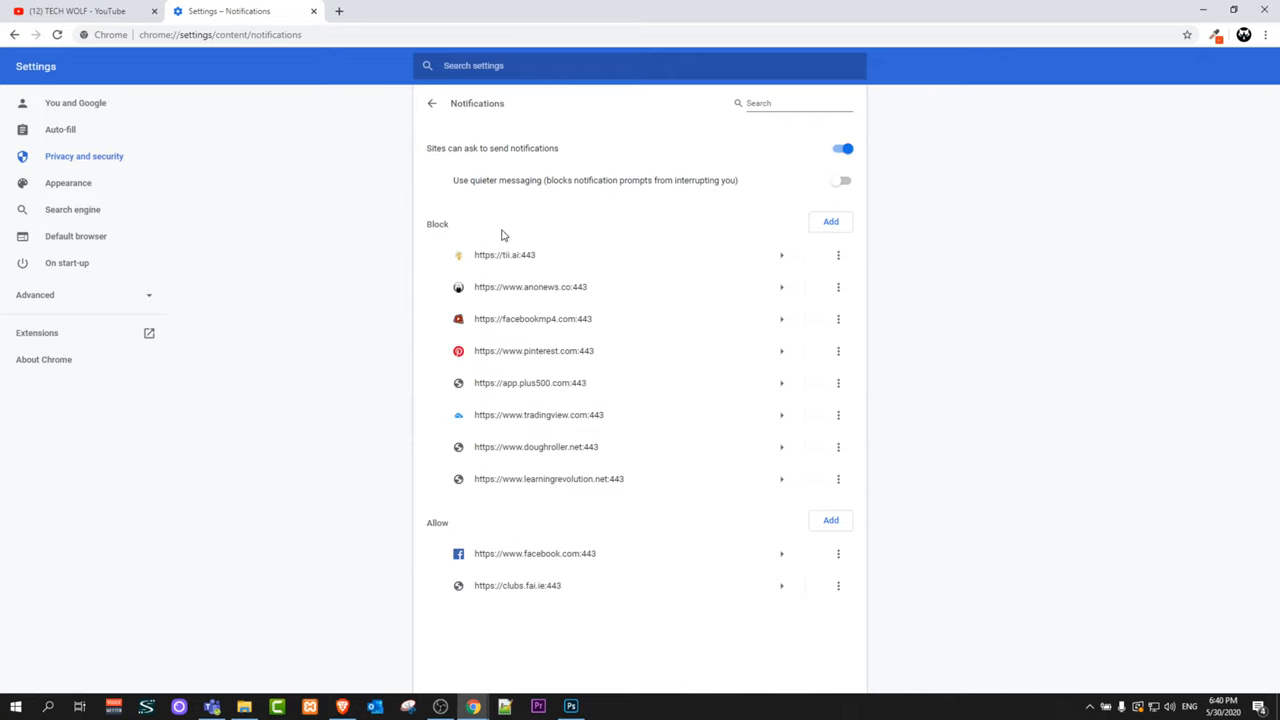
mouse_move(494, 273)
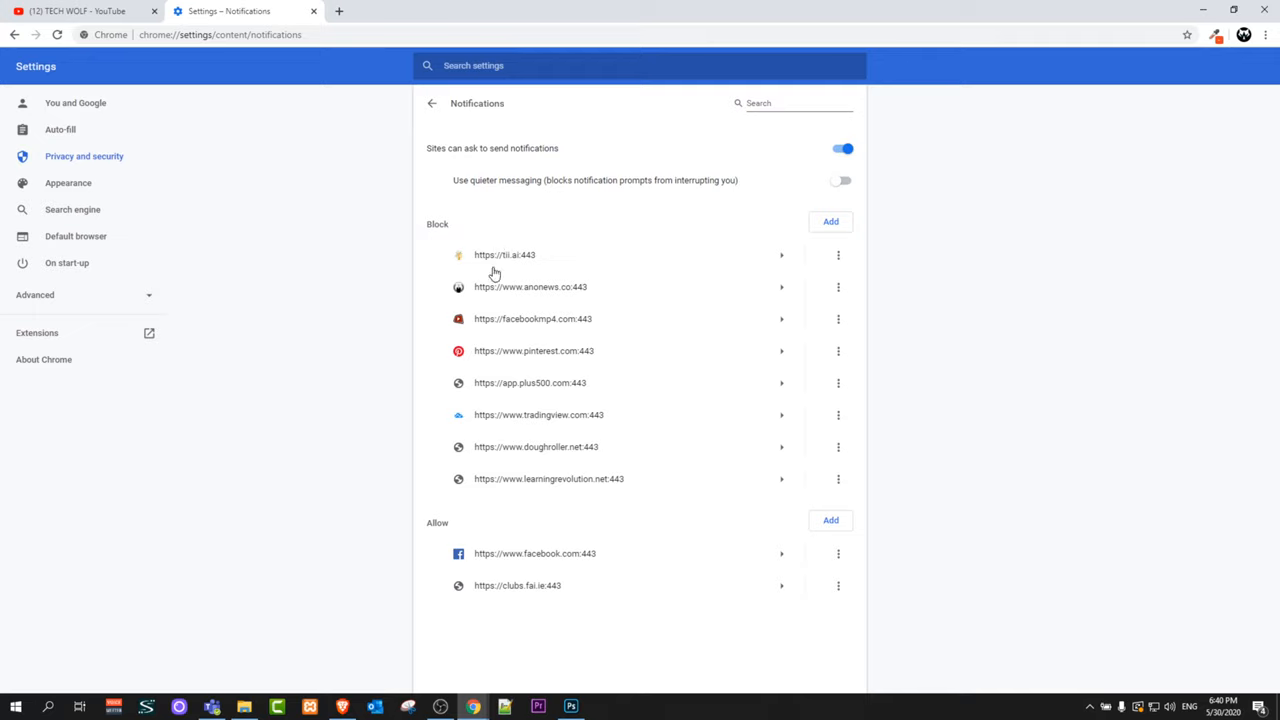
mouse_move(428, 478)
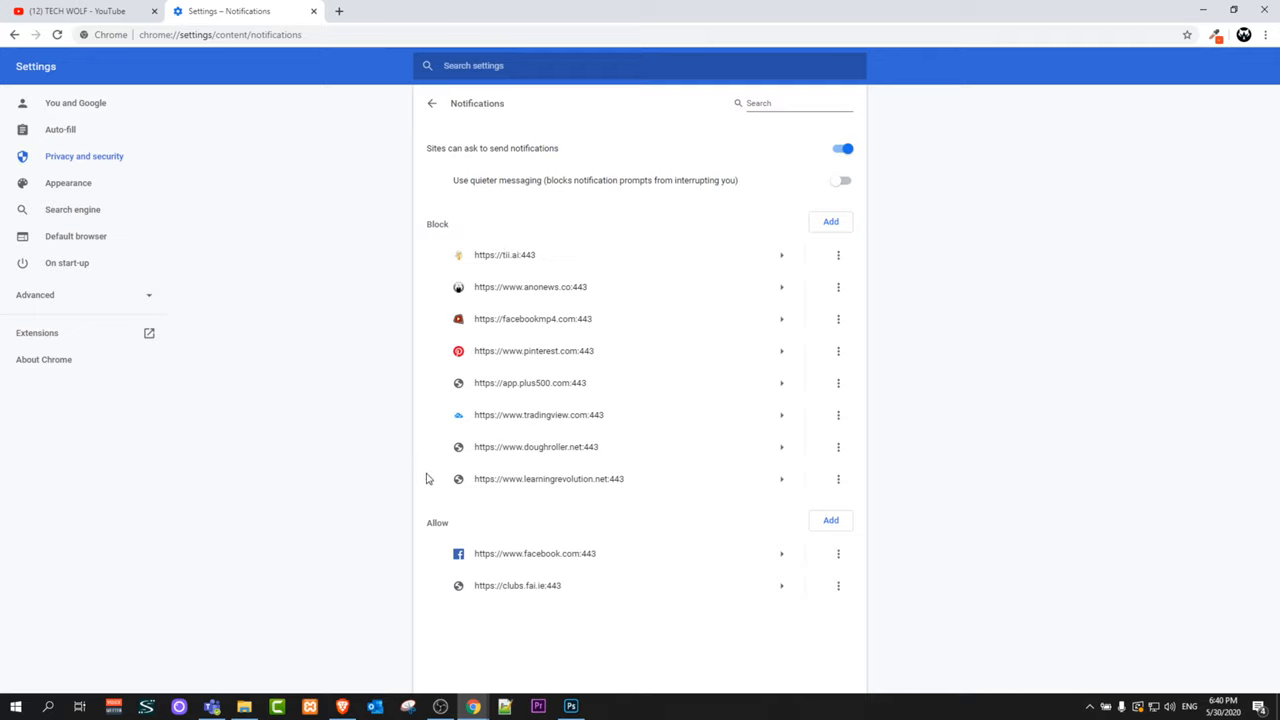
mouse_move(441, 237)
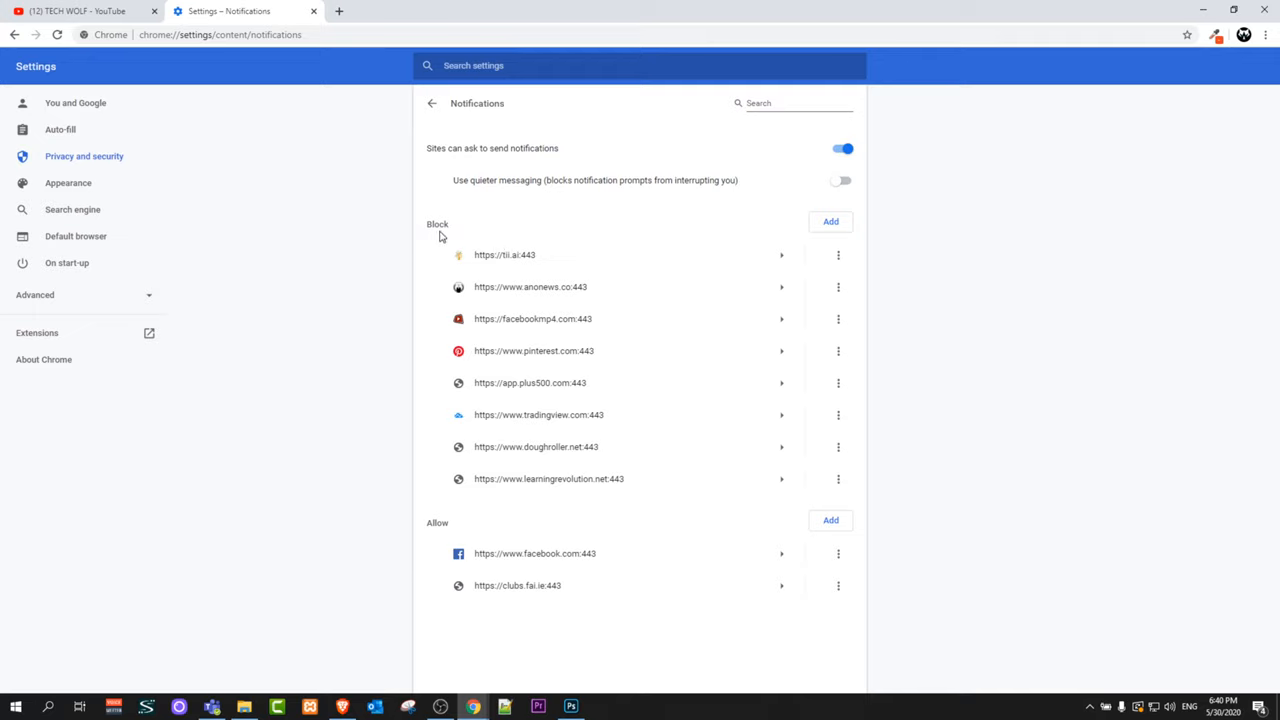
mouse_move(485, 480)
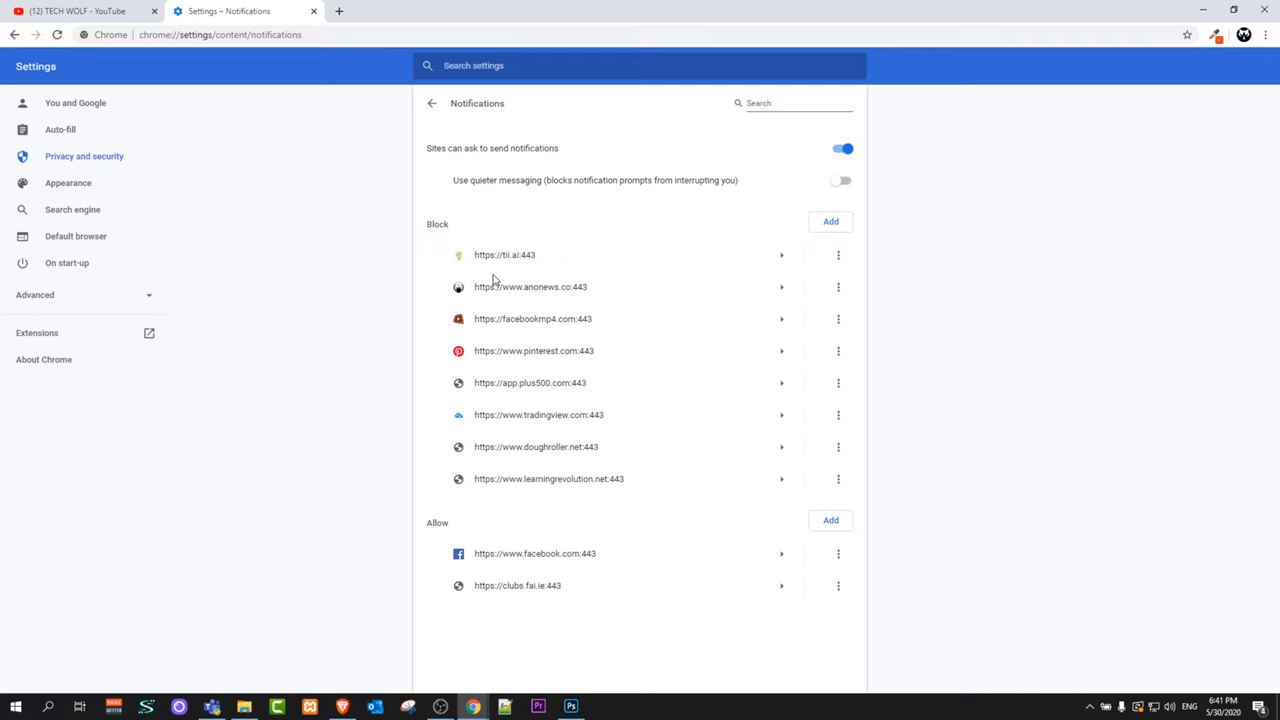
mouse_move(527, 463)
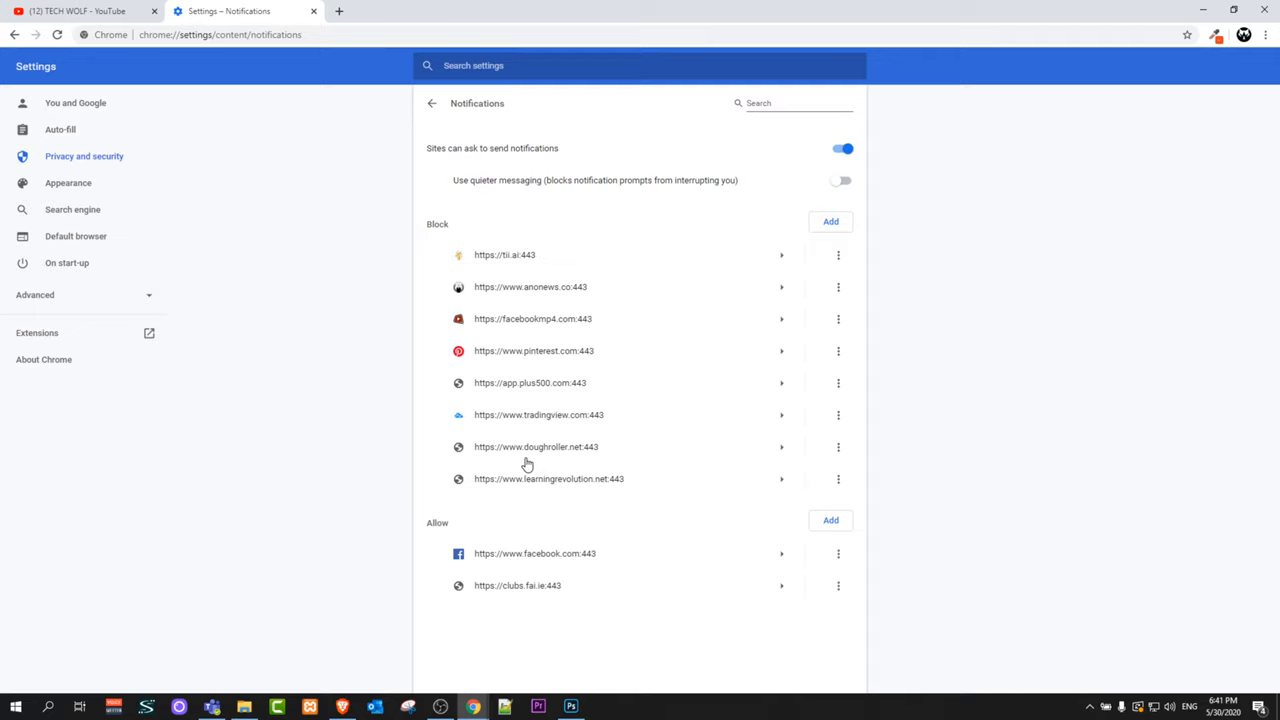
mouse_move(468, 560)
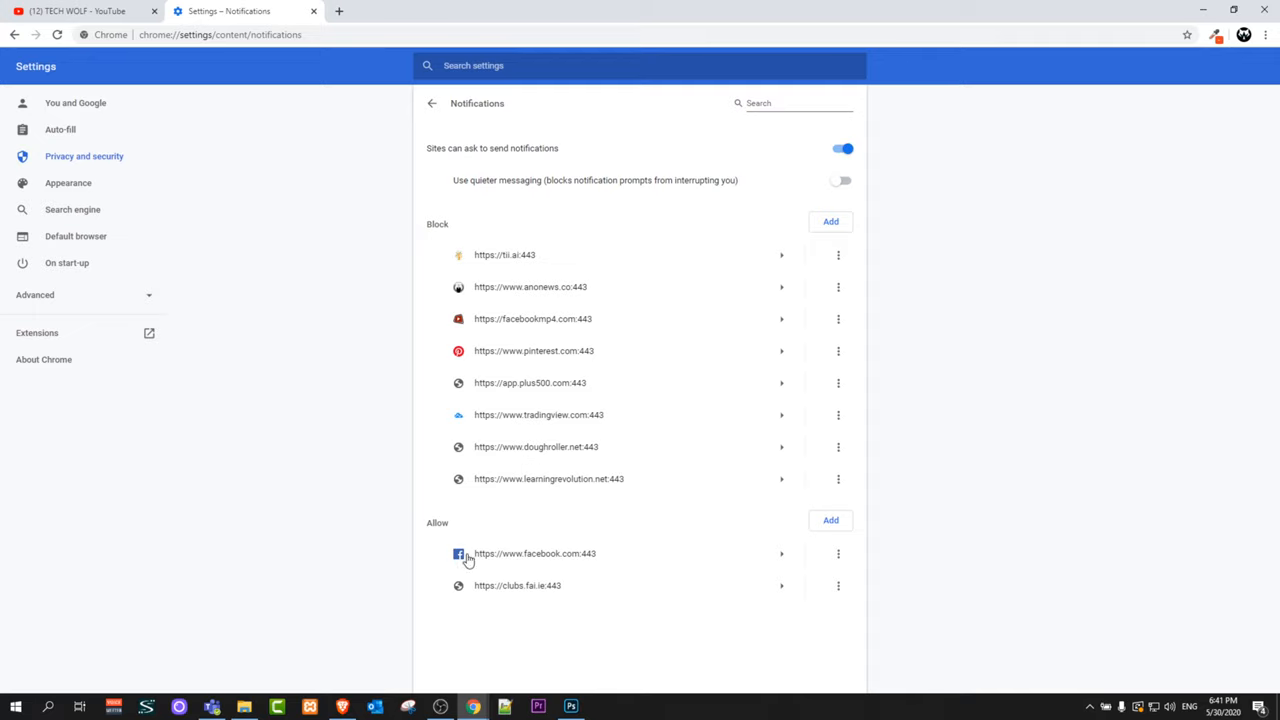
mouse_move(489, 599)
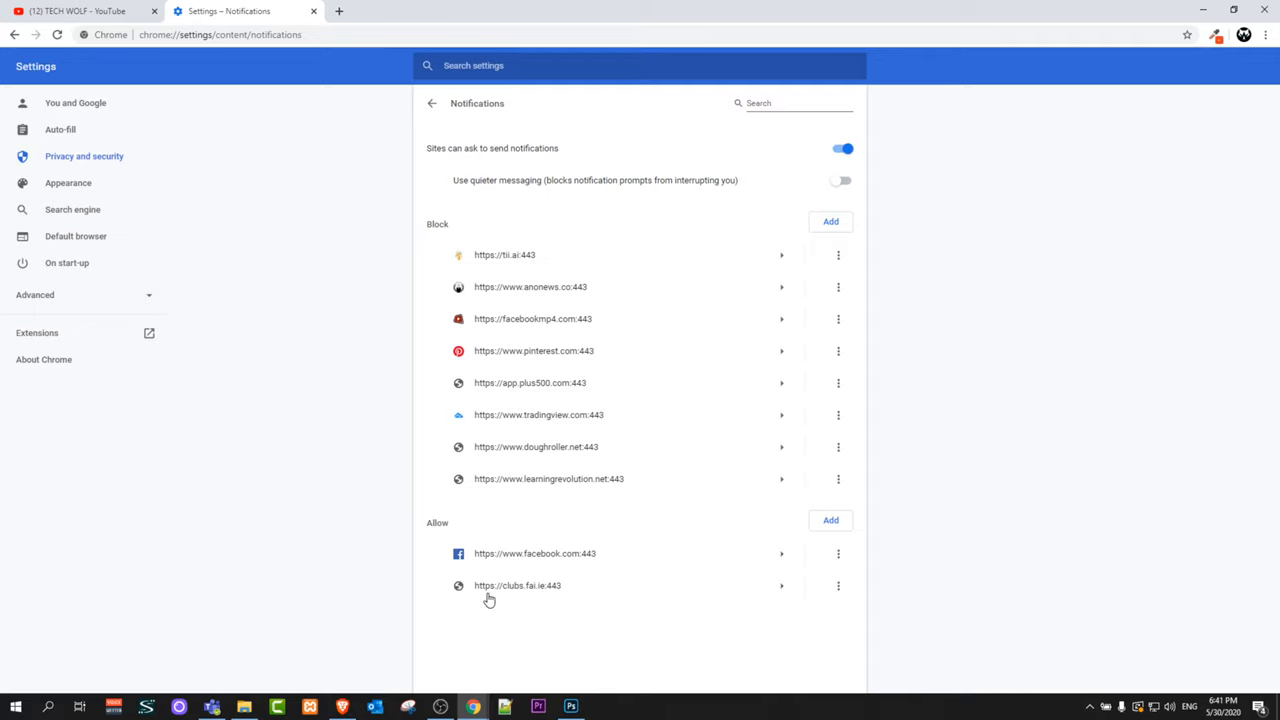
mouse_move(571, 617)
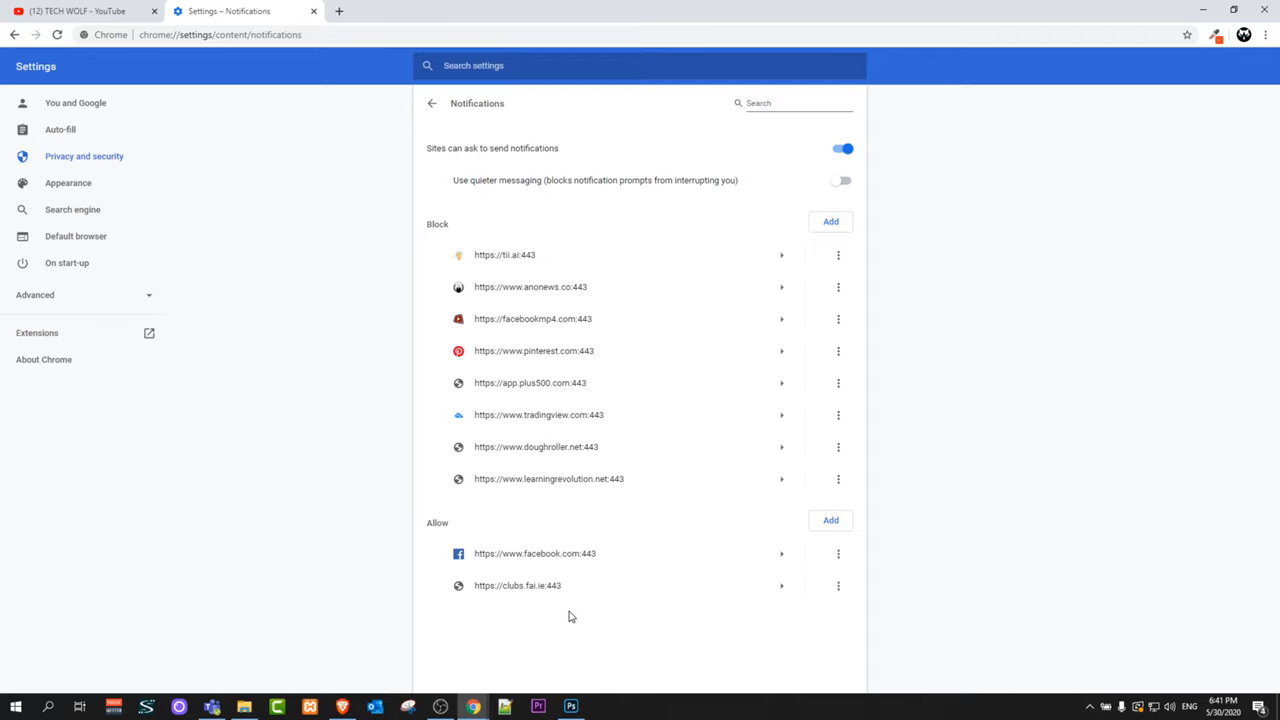
mouse_move(593, 567)
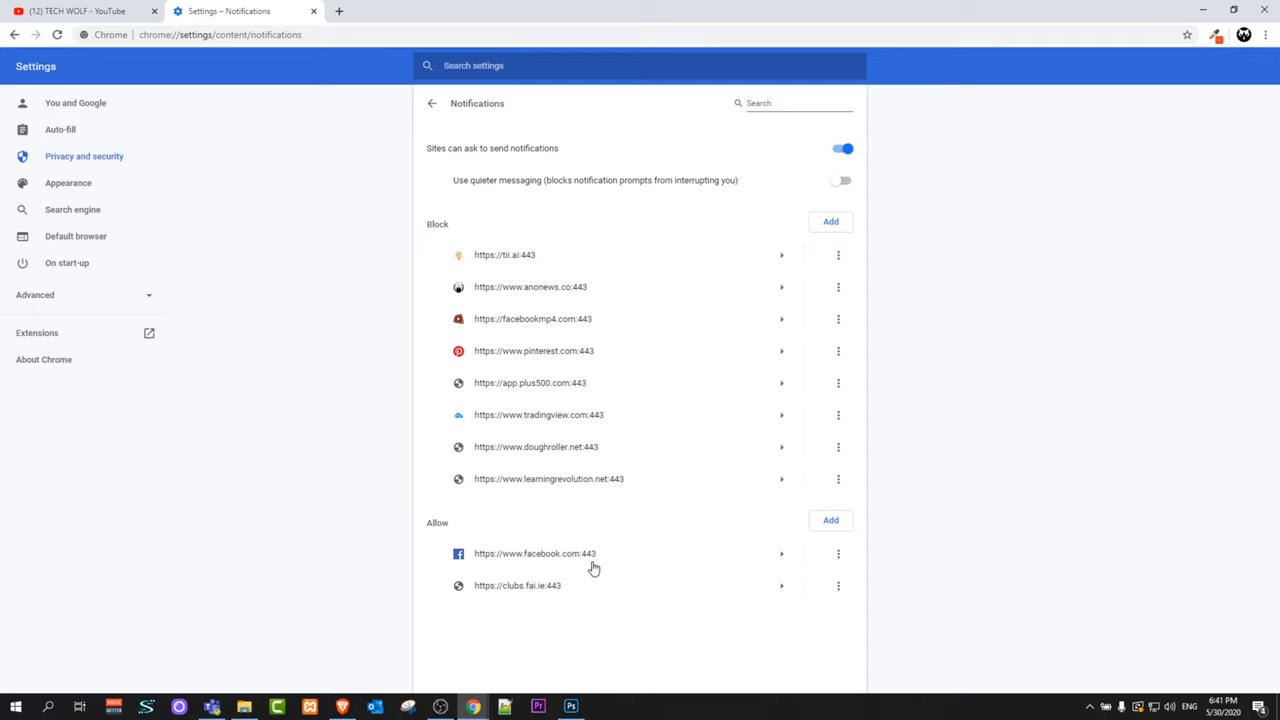
mouse_move(592, 563)
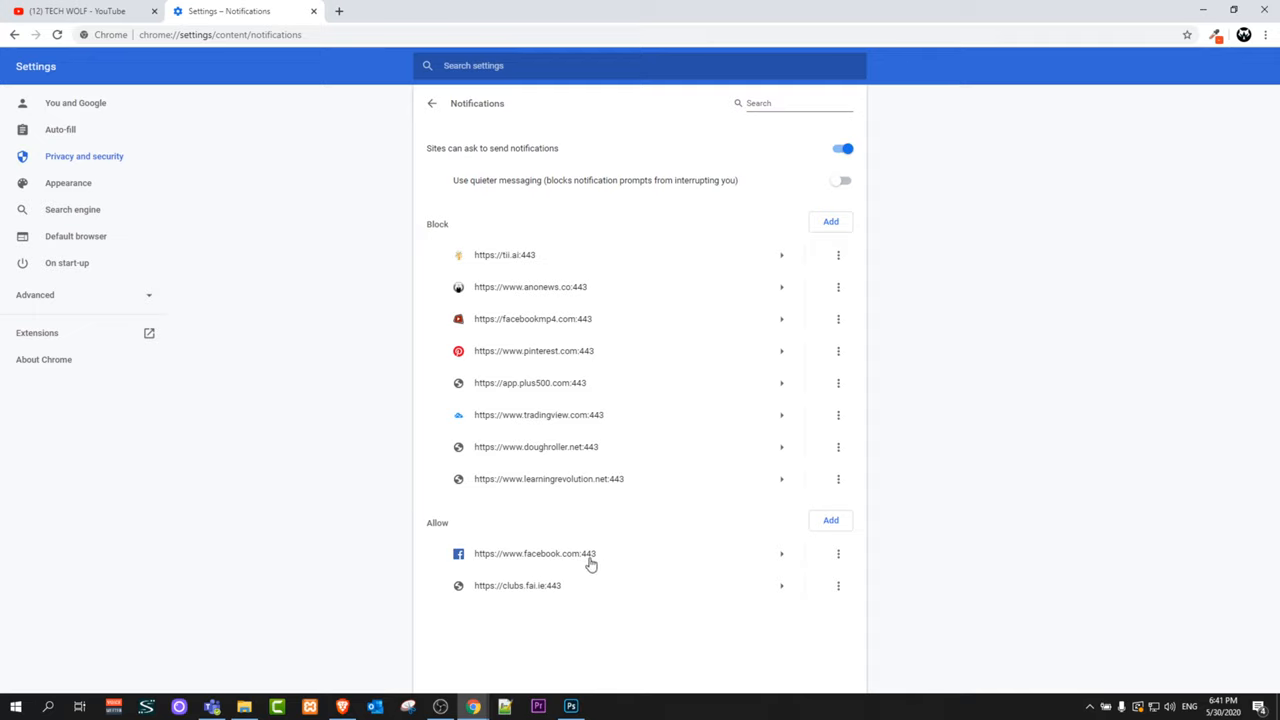
mouse_move(838, 553)
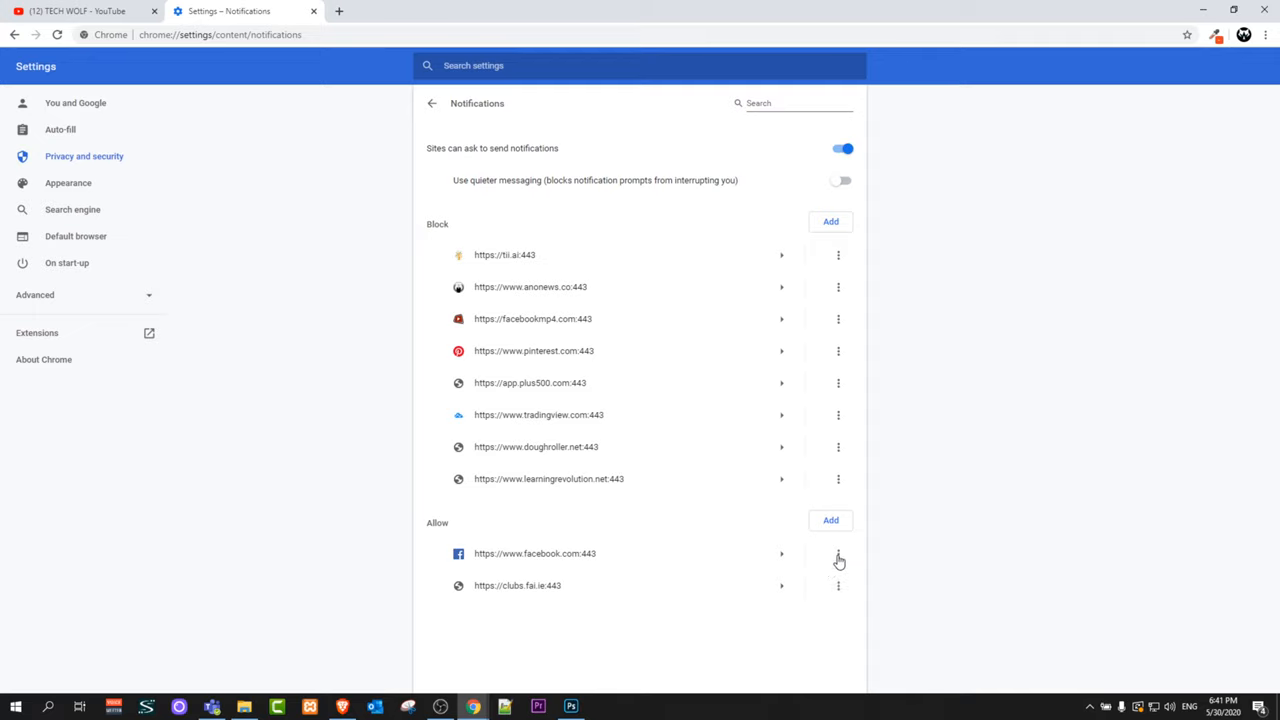
Move facebook.com from allowed to blocked notifications.
left_click(838, 561)
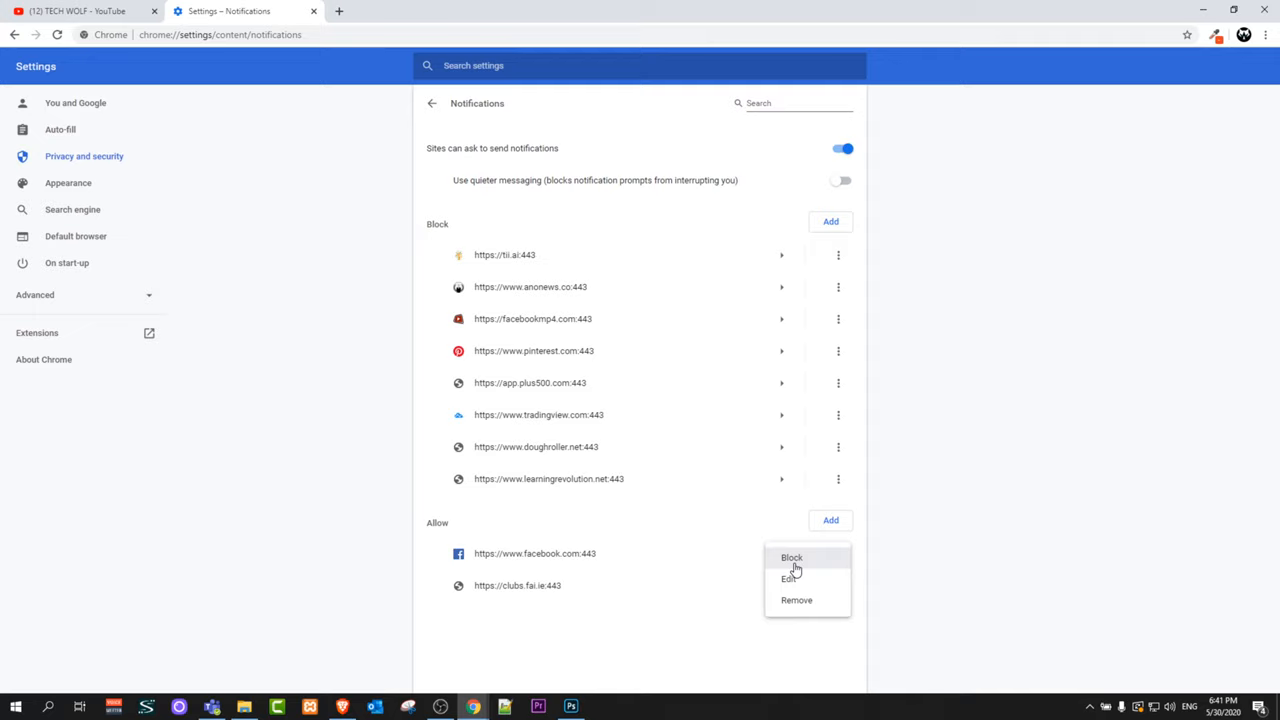
left_click(791, 557)
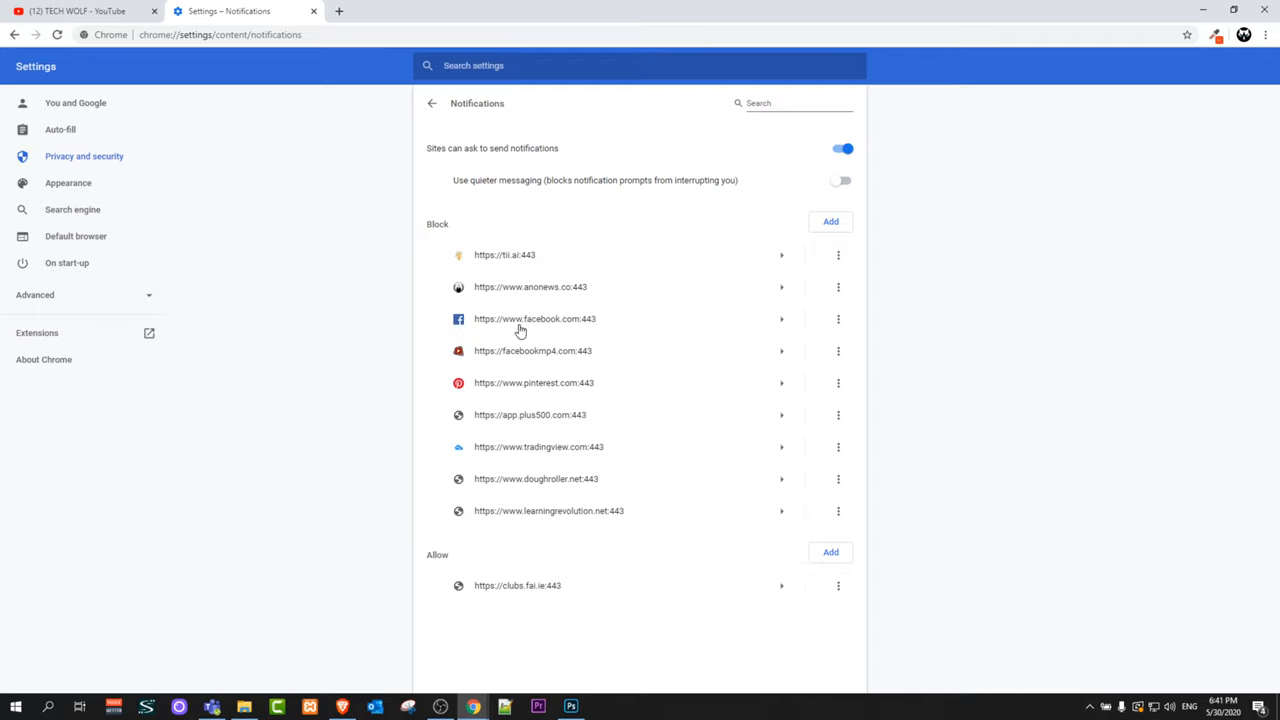
mouse_move(483, 505)
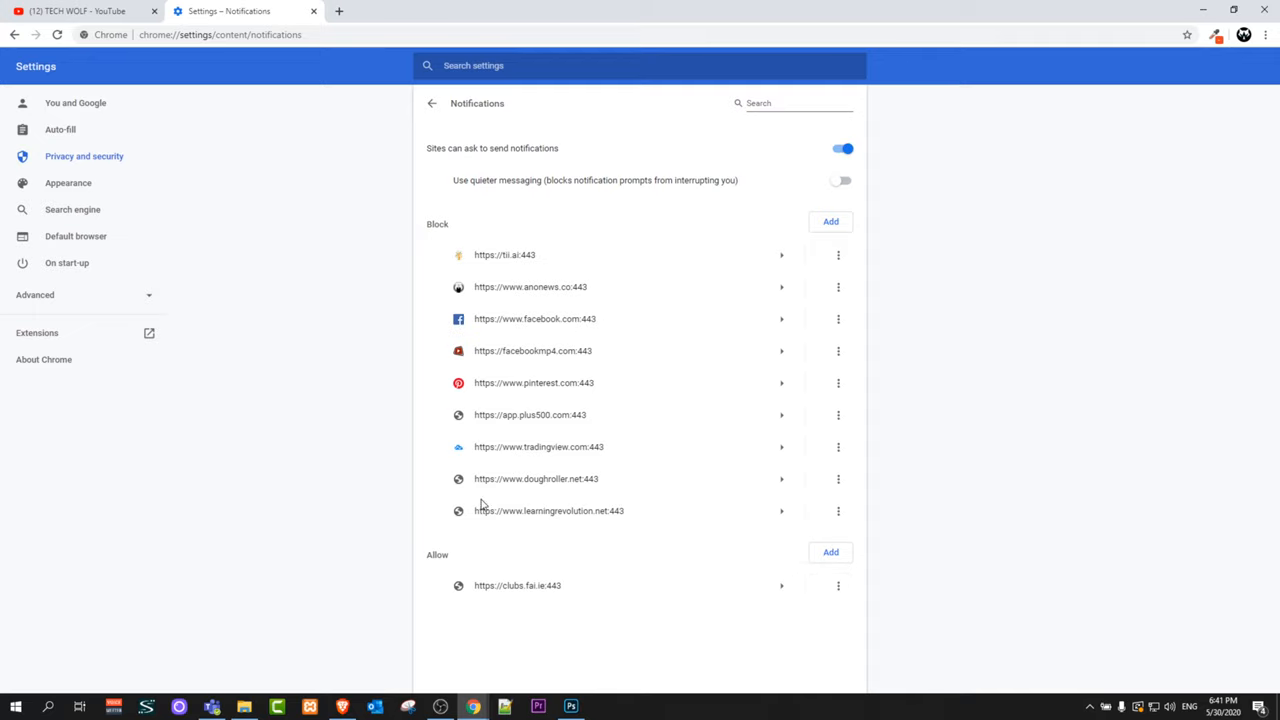
mouse_move(527, 538)
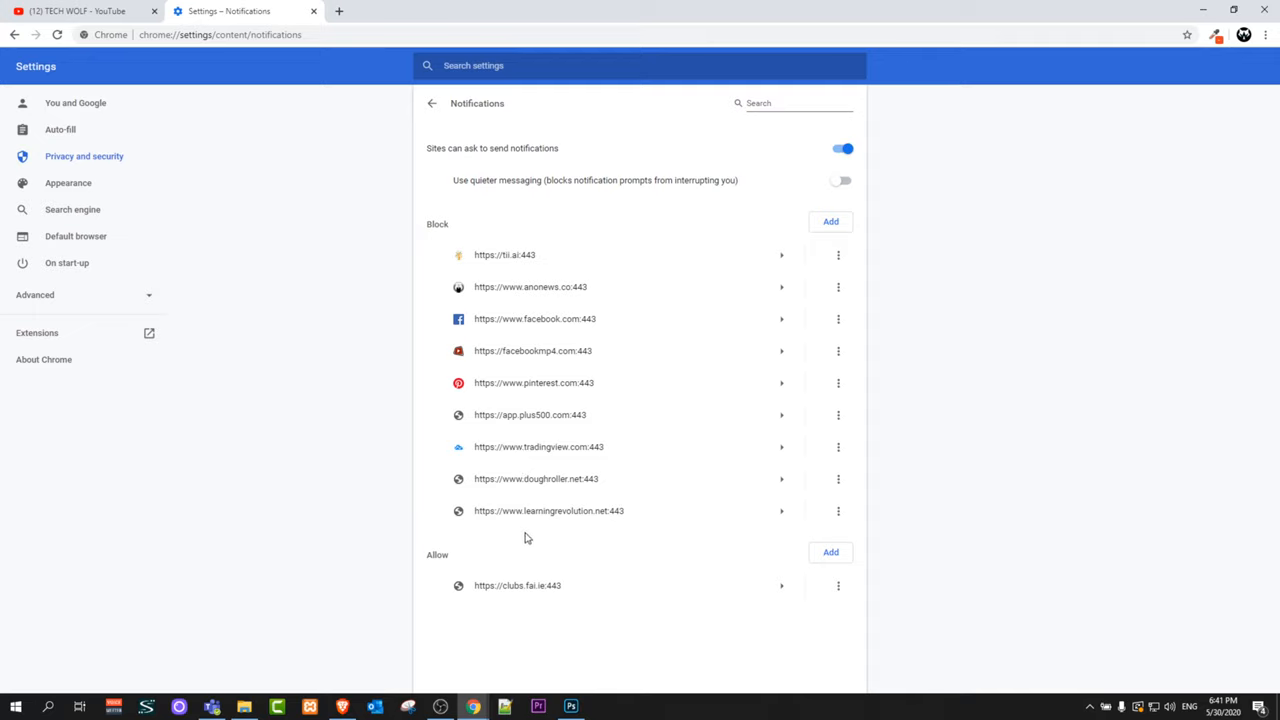
mouse_move(837, 586)
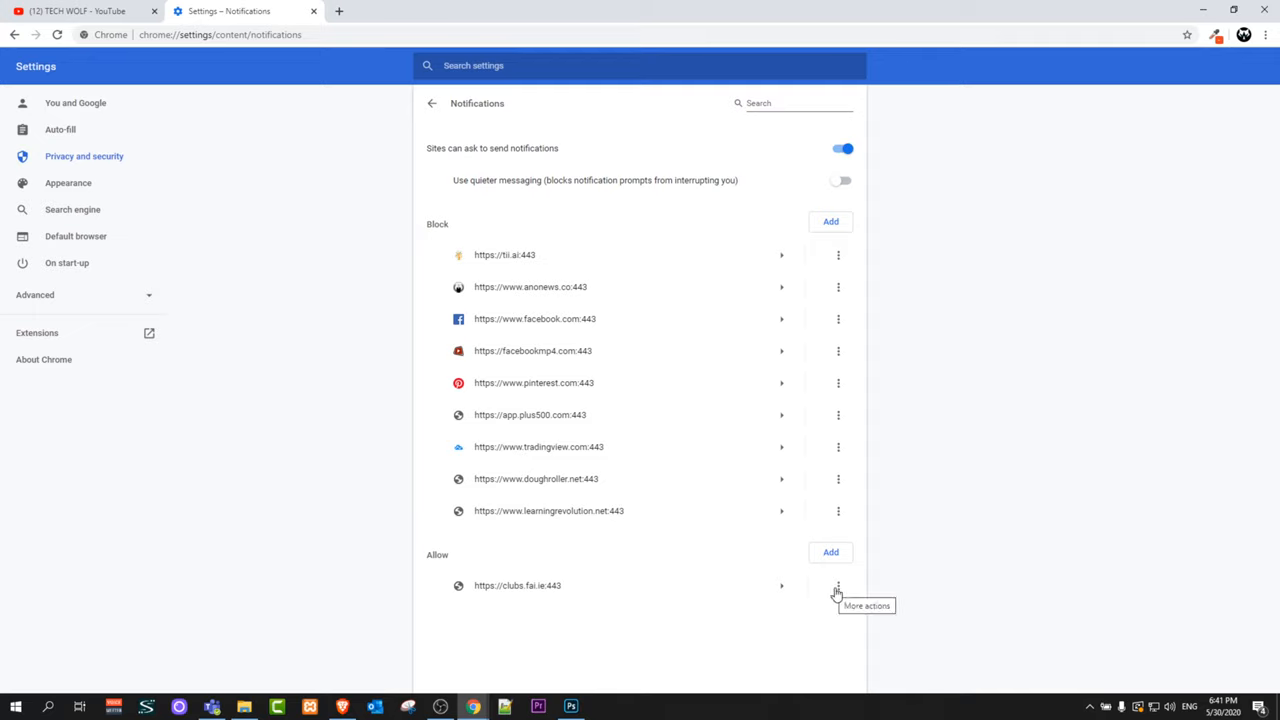
mouse_move(798, 597)
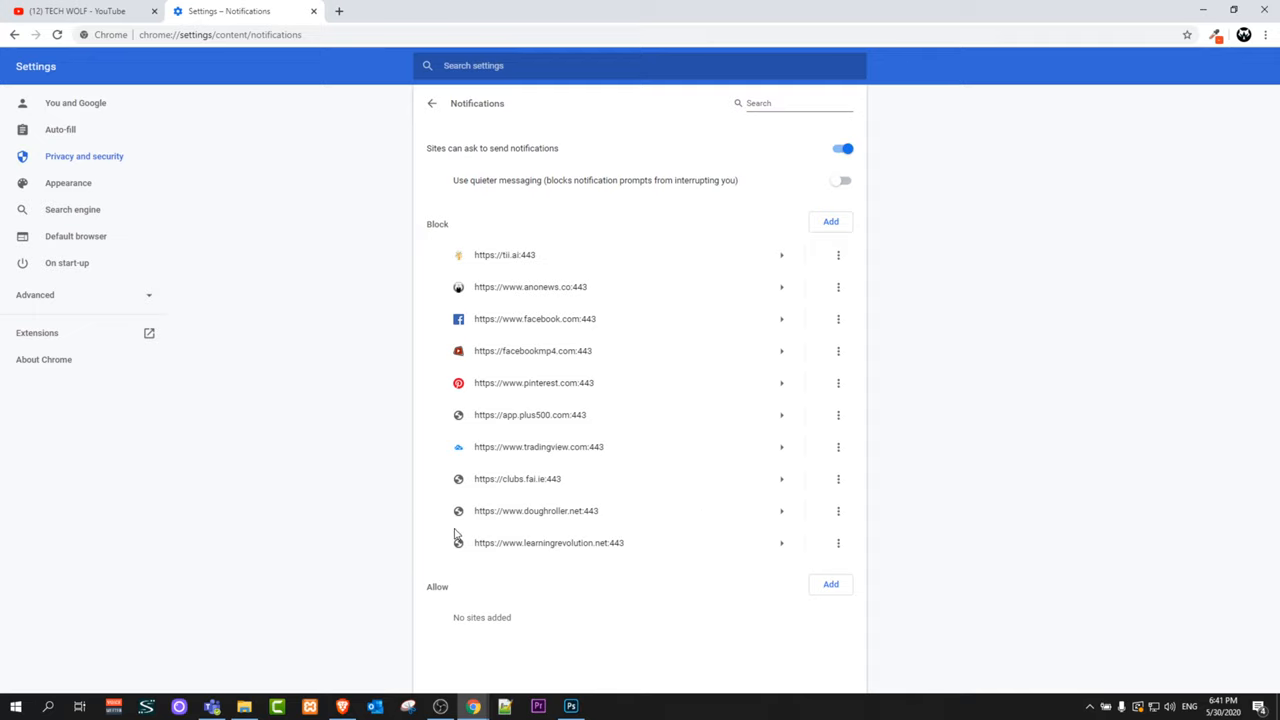
mouse_move(453, 511)
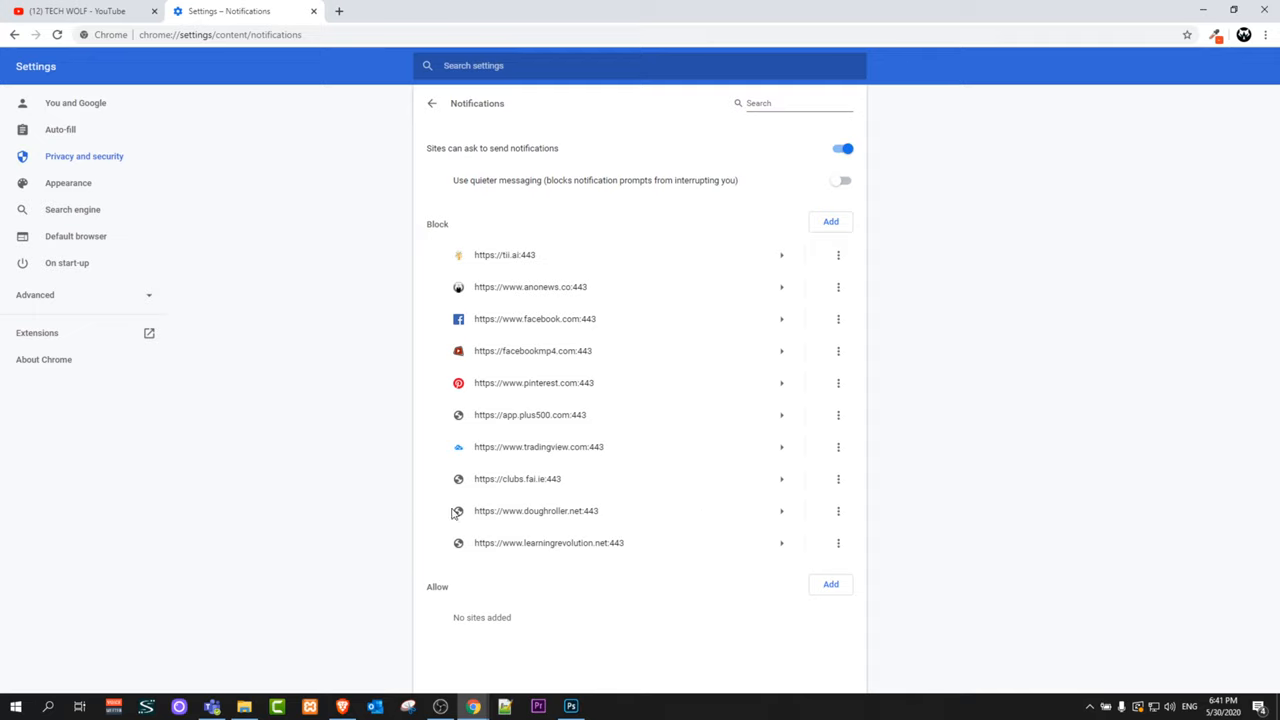
mouse_move(406, 498)
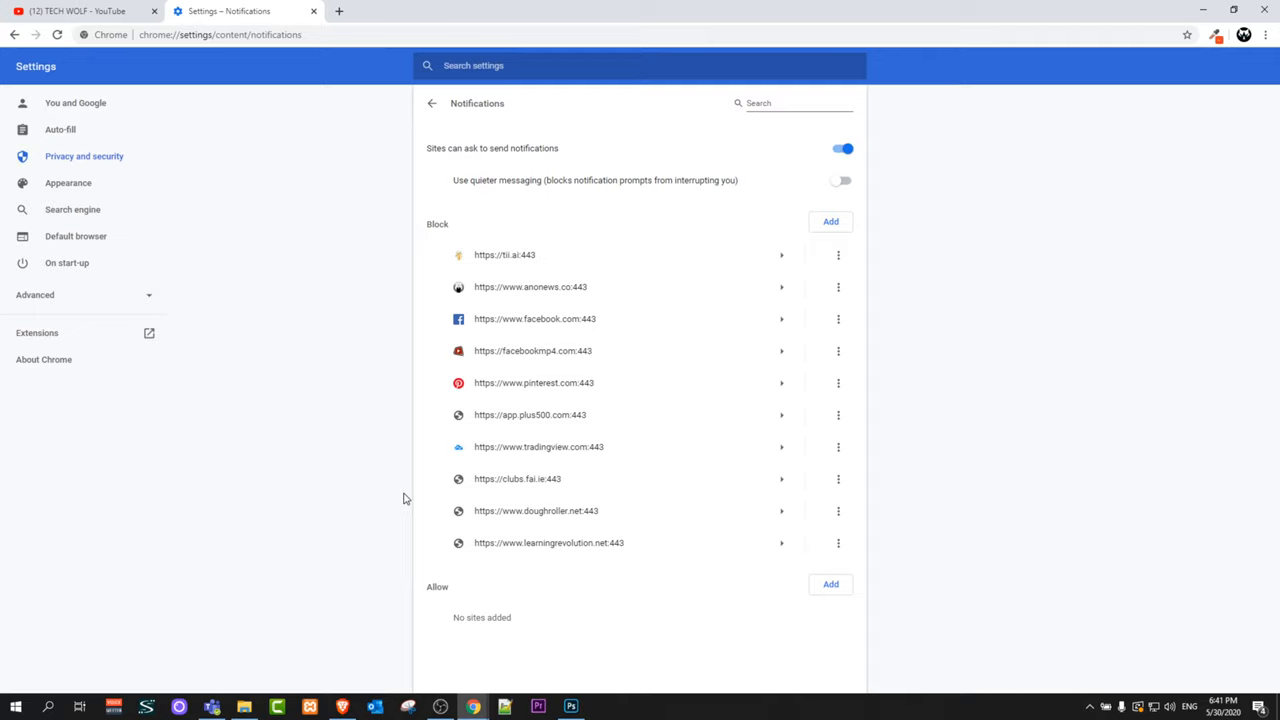
mouse_move(346, 485)
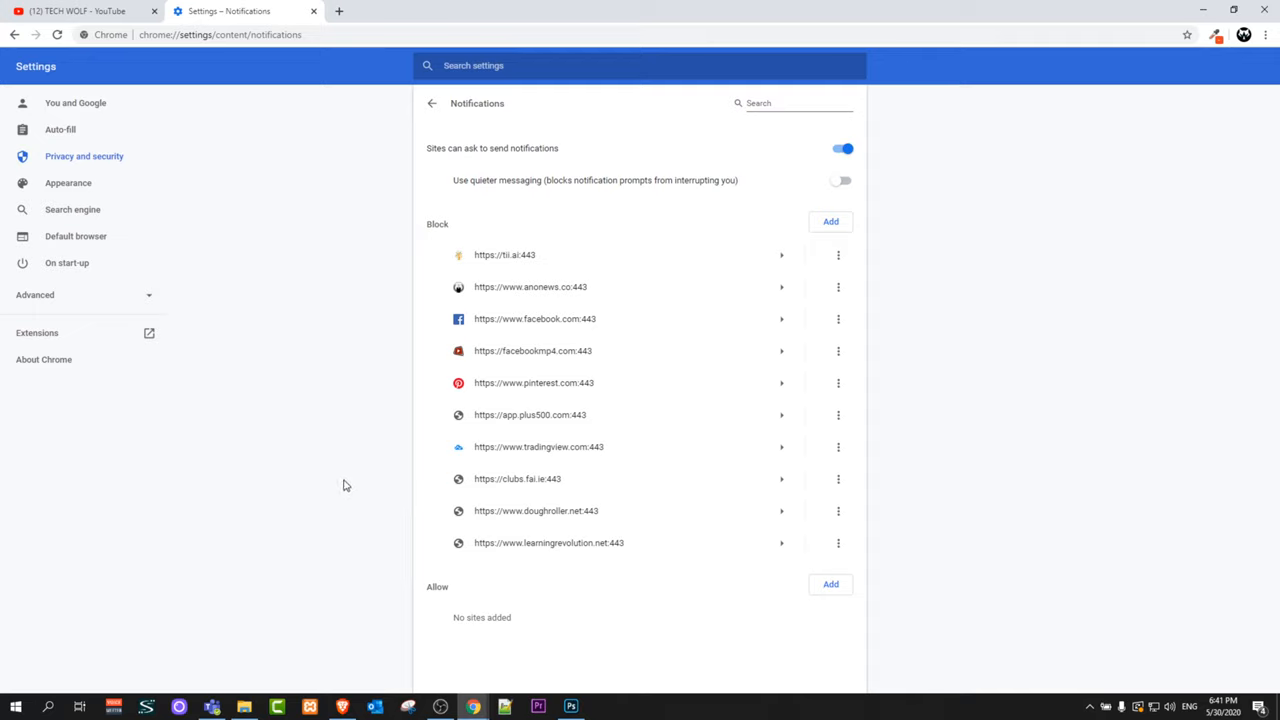